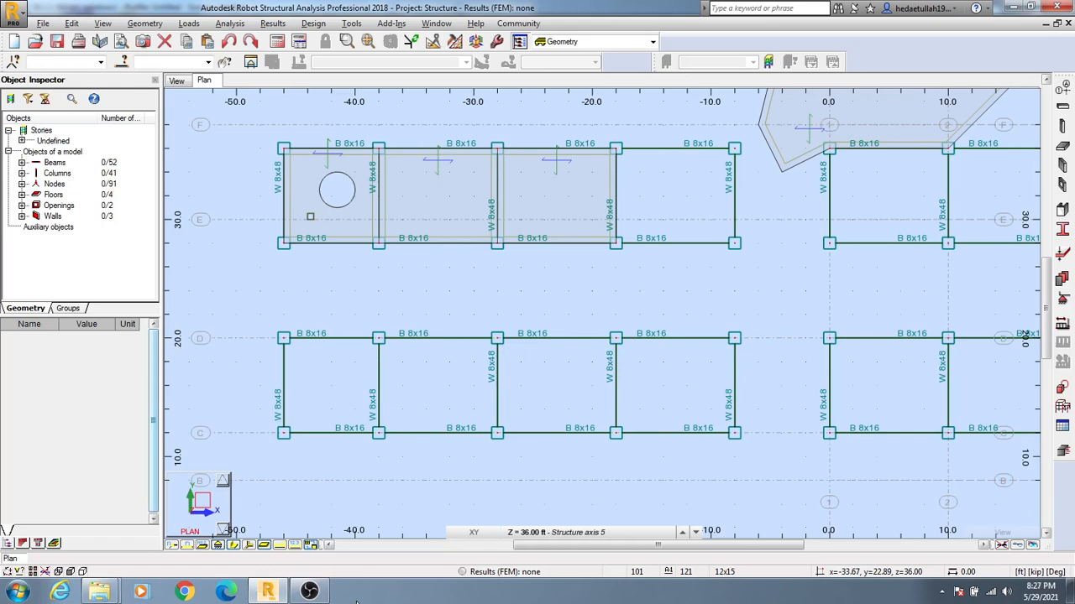
mouse_move(871, 262)
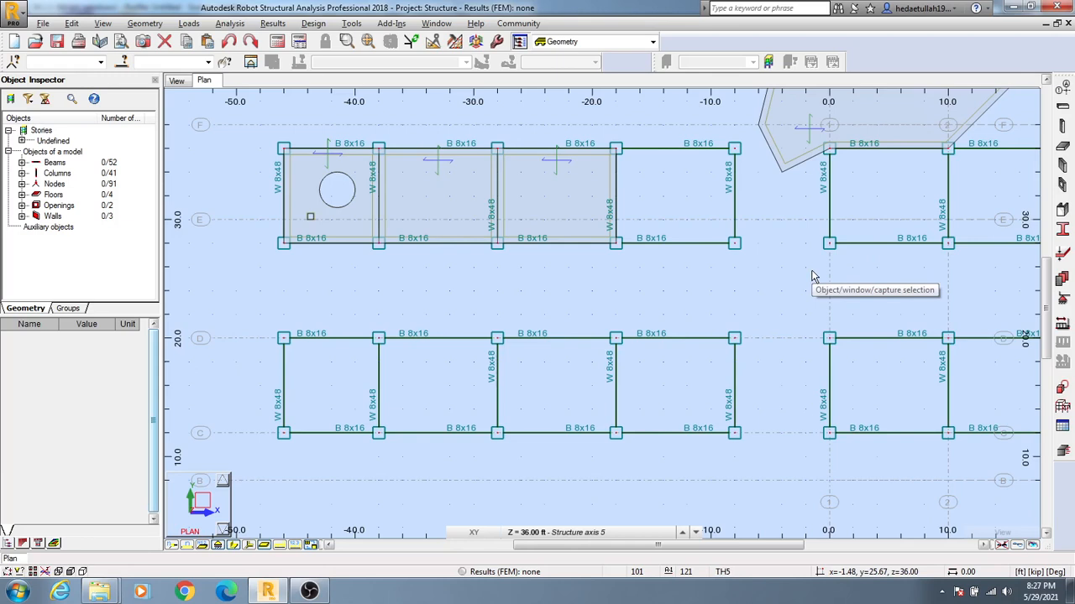
mouse_move(884, 280)
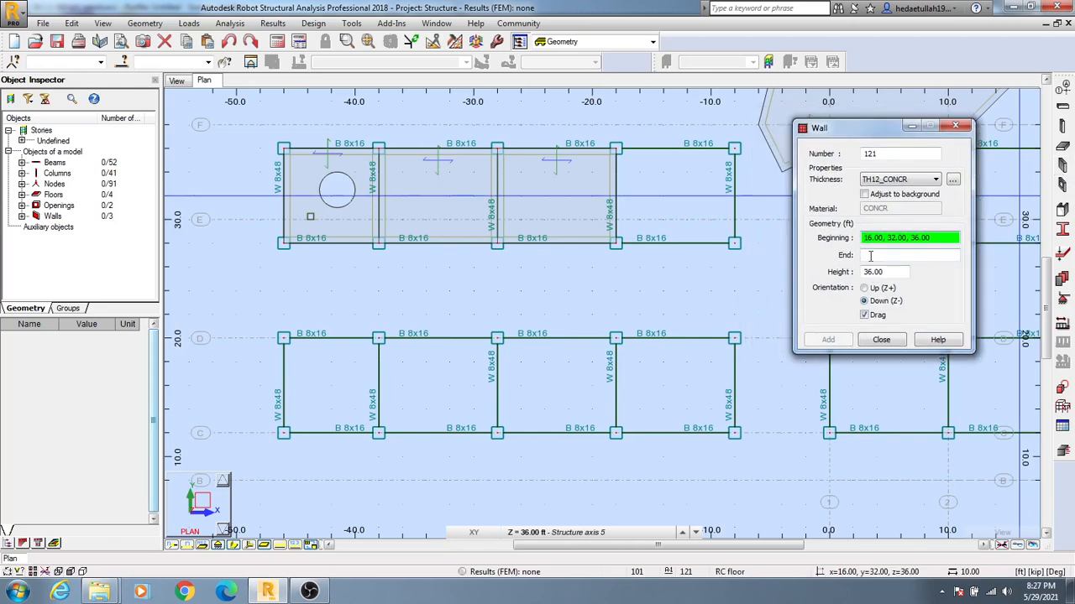
Set up wall drawing with TH12_CONCR thickness, 36 ft height, Down orientation and Drag
click(908, 255)
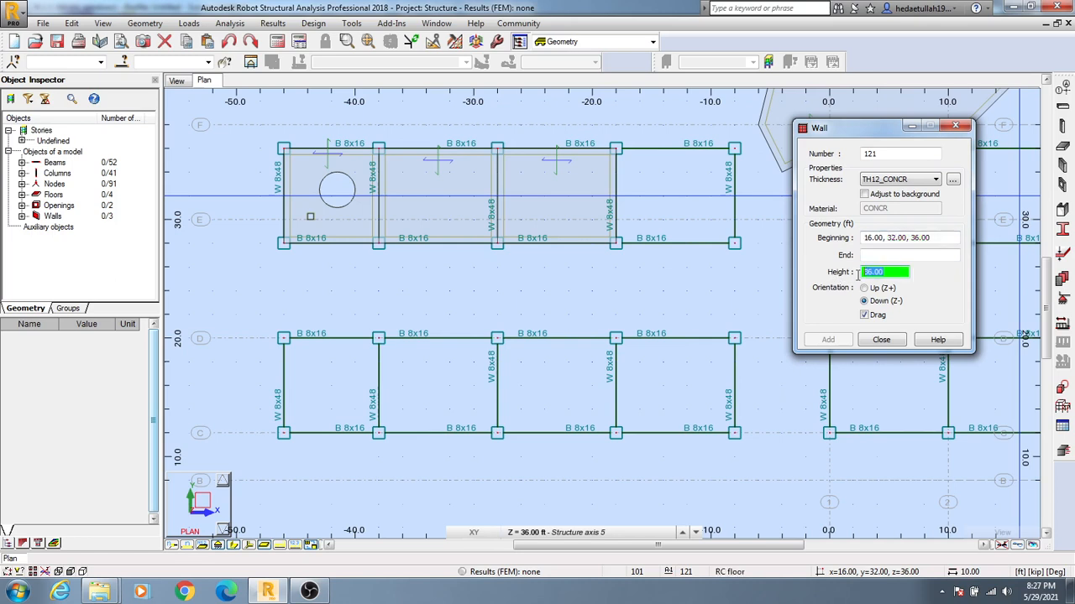
click(864, 315)
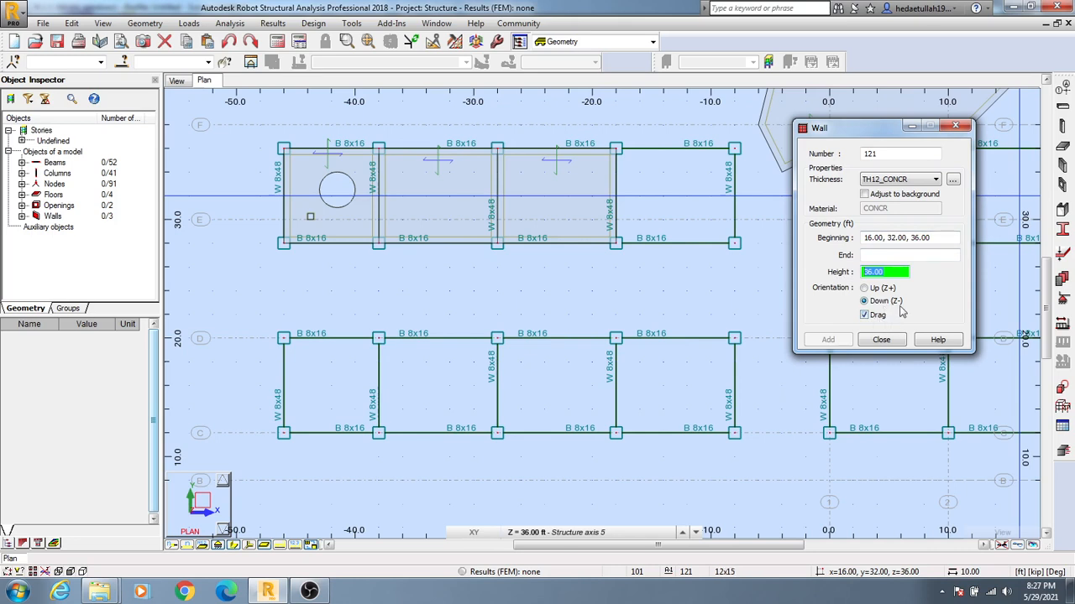
click(695, 532)
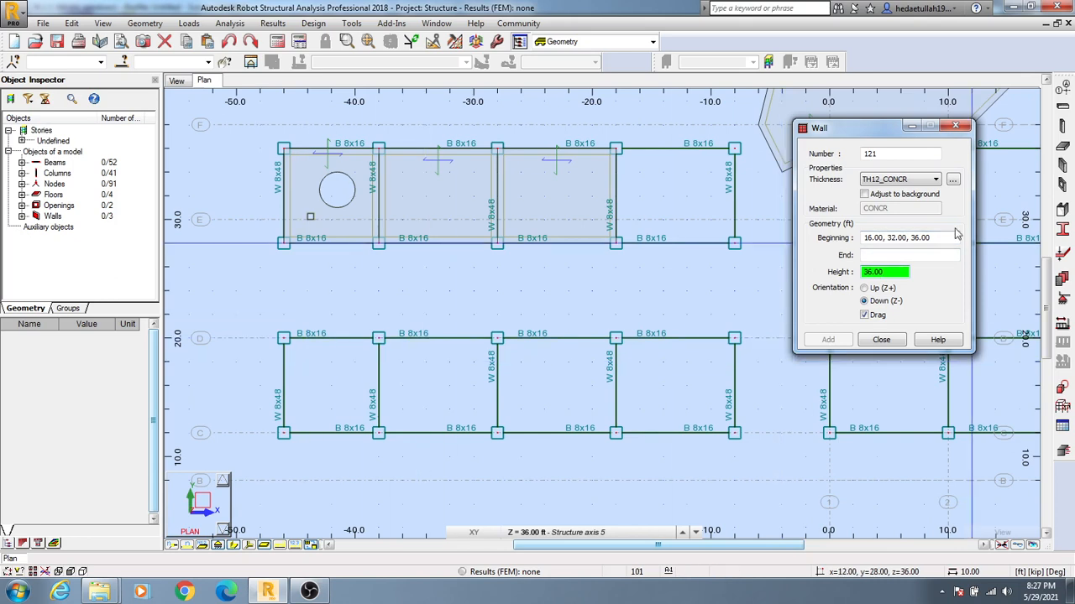
Draw walls around the lower frame between C and D, plus a notch at x = -46
click(906, 238)
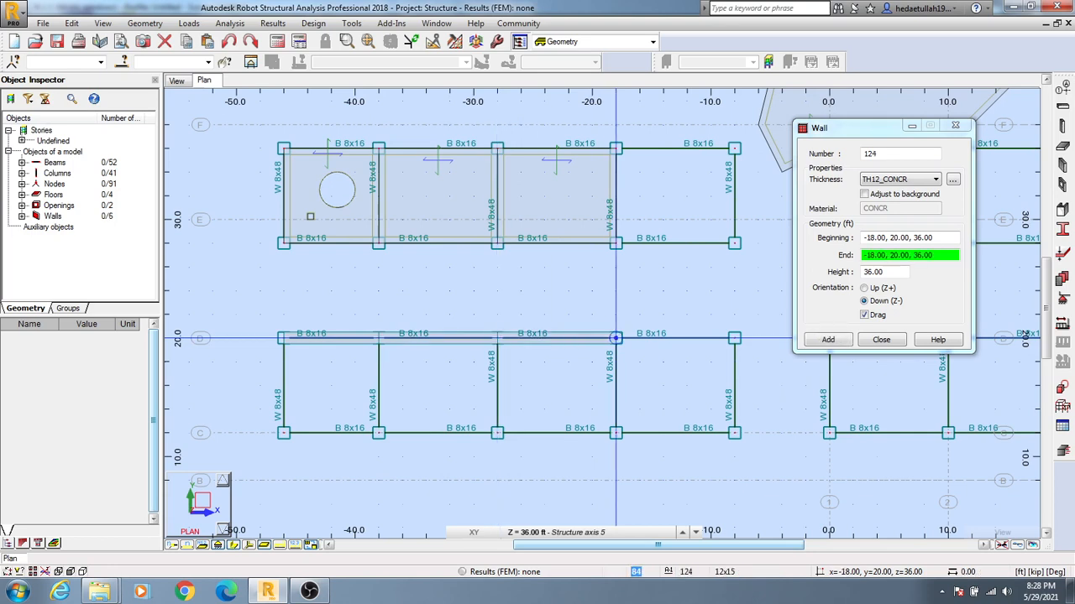
click(734, 338)
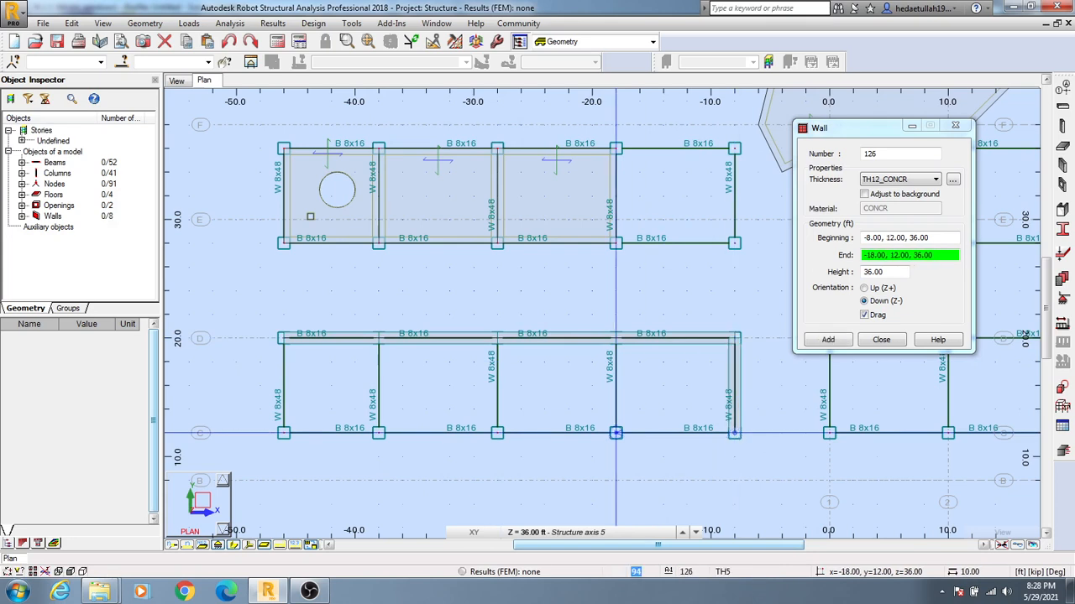
click(827, 340)
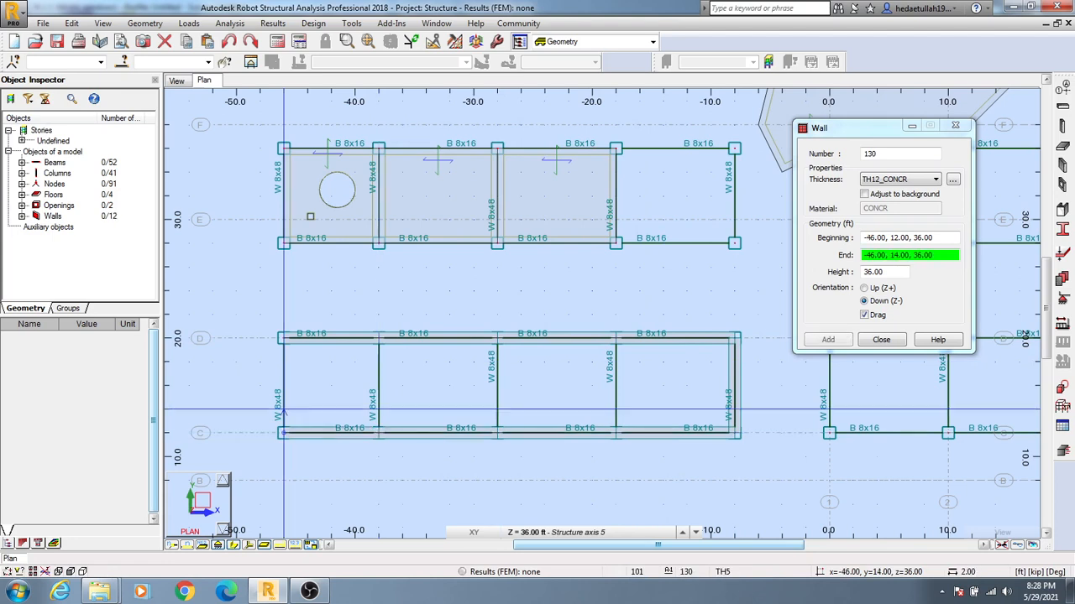
click(827, 339)
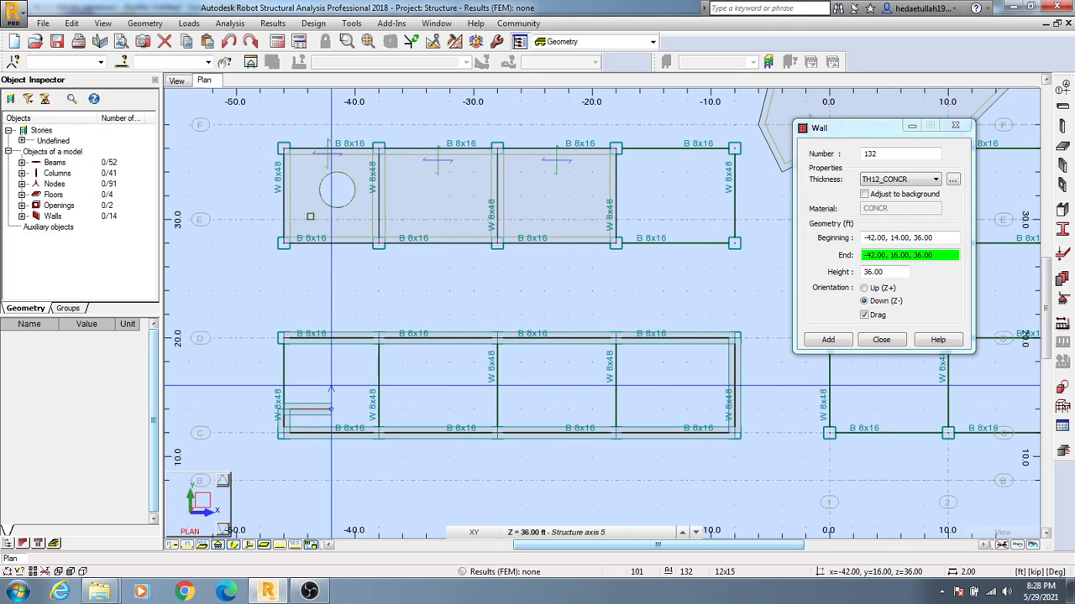
click(827, 339)
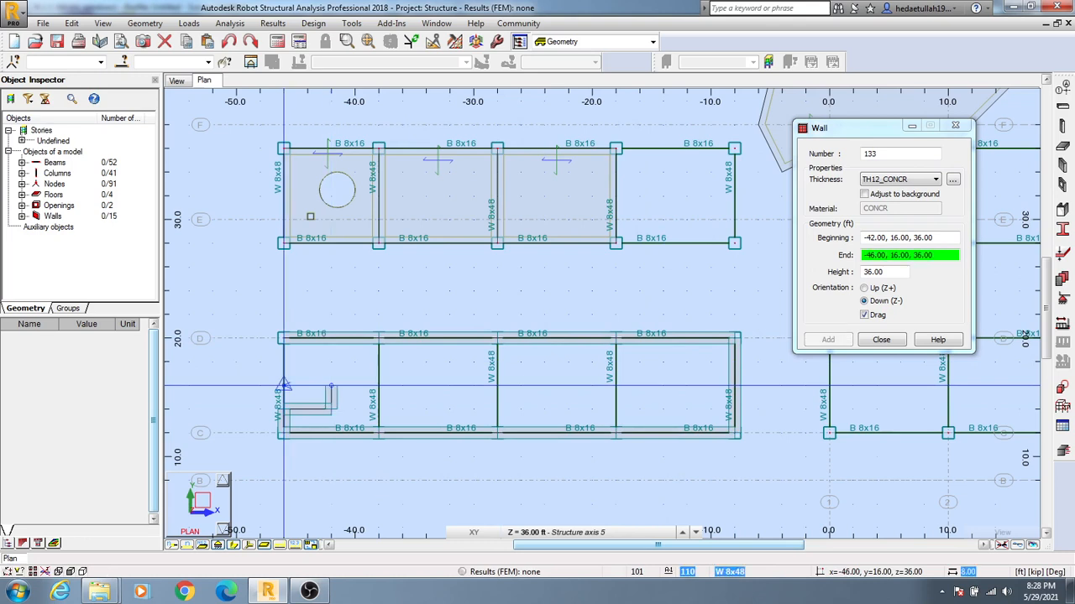
click(827, 339)
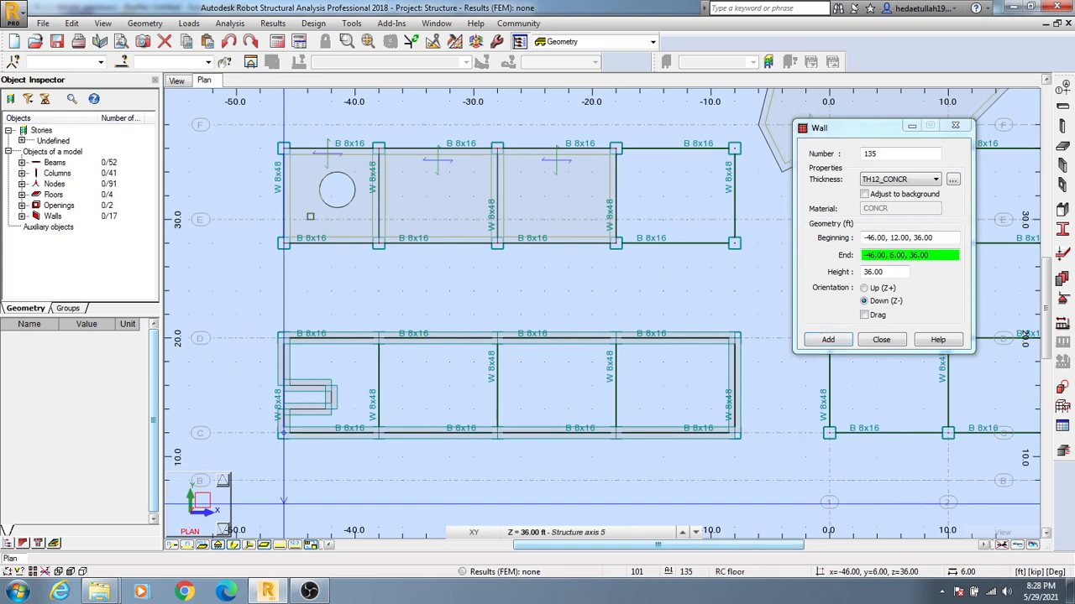
Extend the left wall down to y = 6 ft and start an eastward wall, re-enabling Drag
click(827, 339)
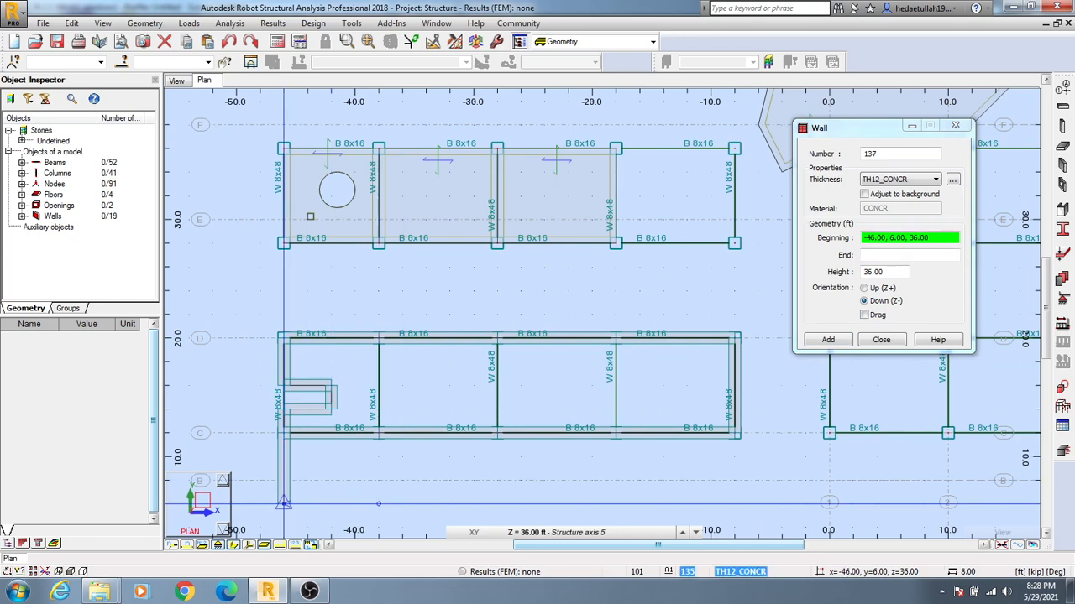
click(827, 339)
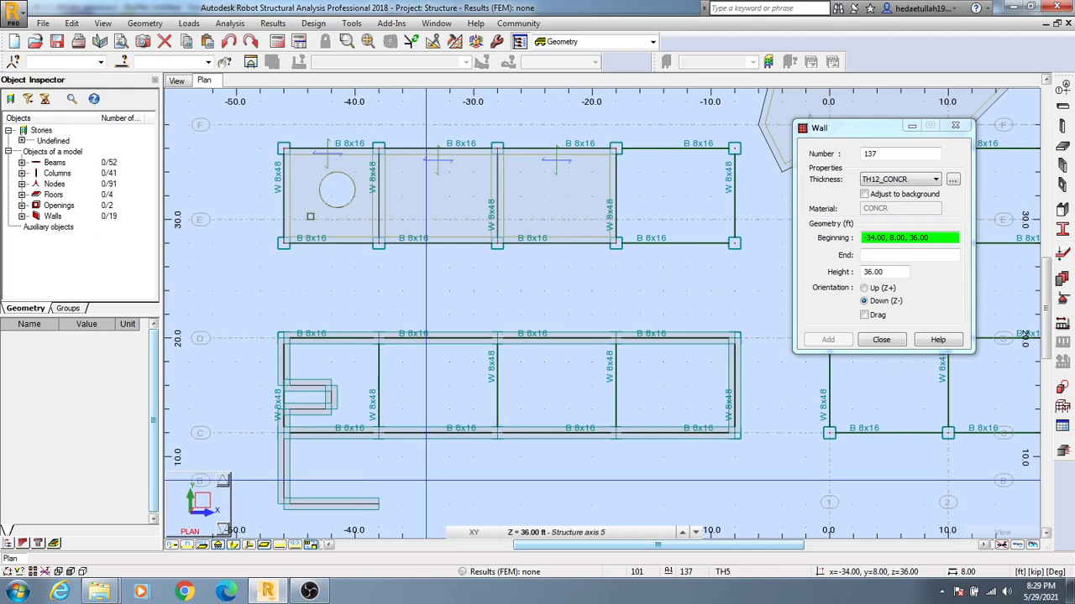
click(864, 315)
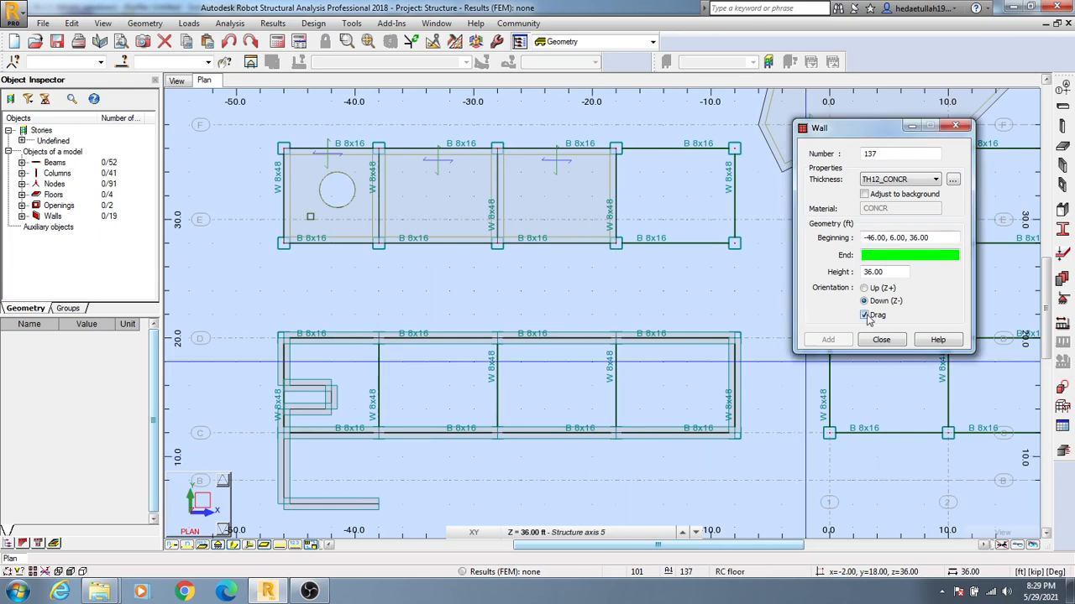
click(288, 501)
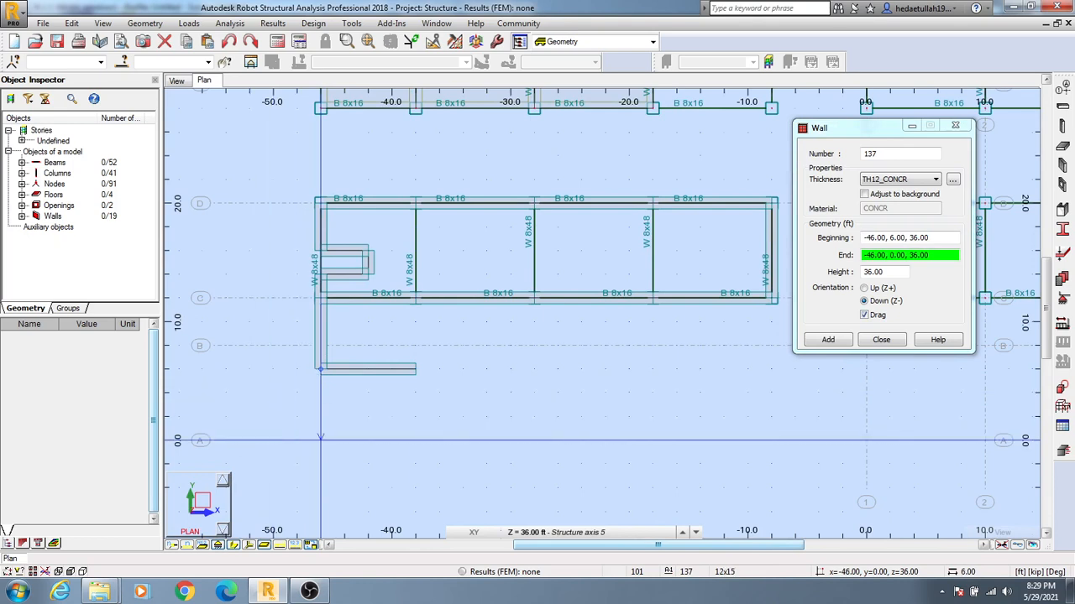
Close the square wall bay down to grid line A at x = -46
click(827, 339)
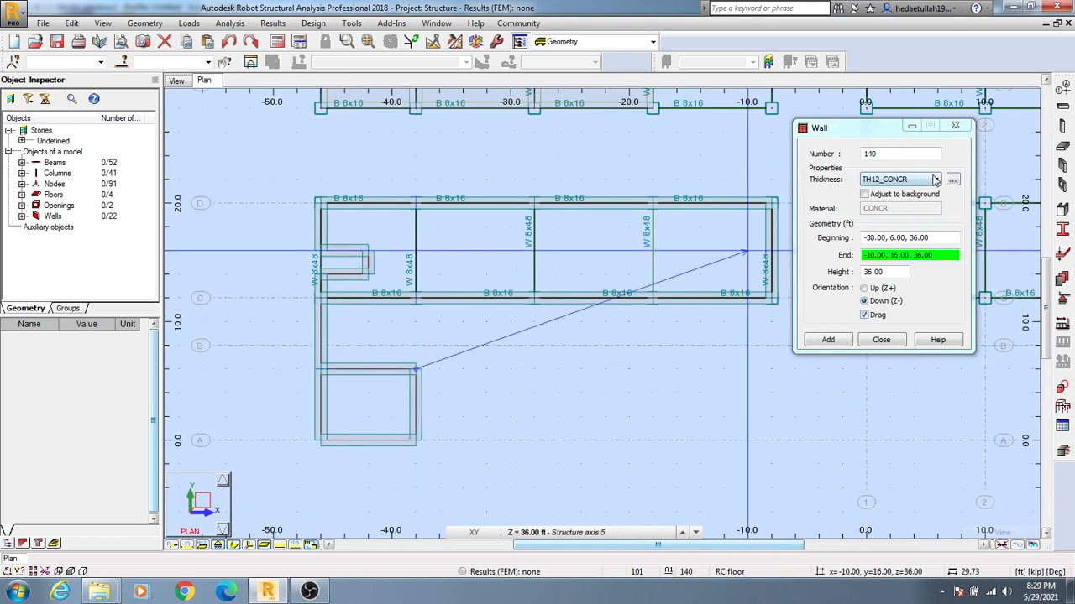
click(935, 179)
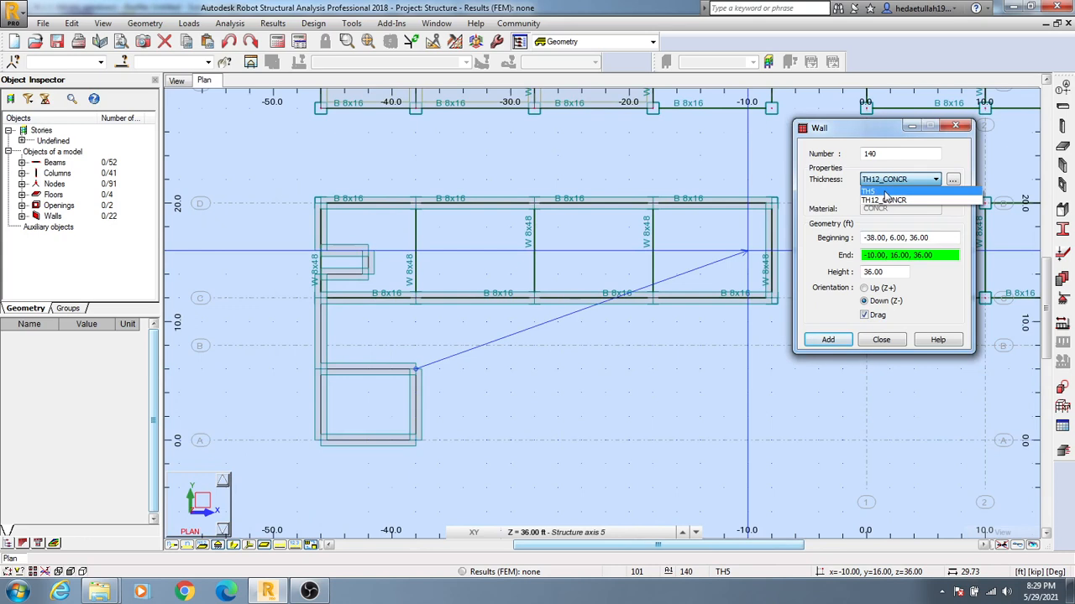
Switch to TH5 thickness and draw thin U-shaped walls between x = -38 and x = -28
click(868, 191)
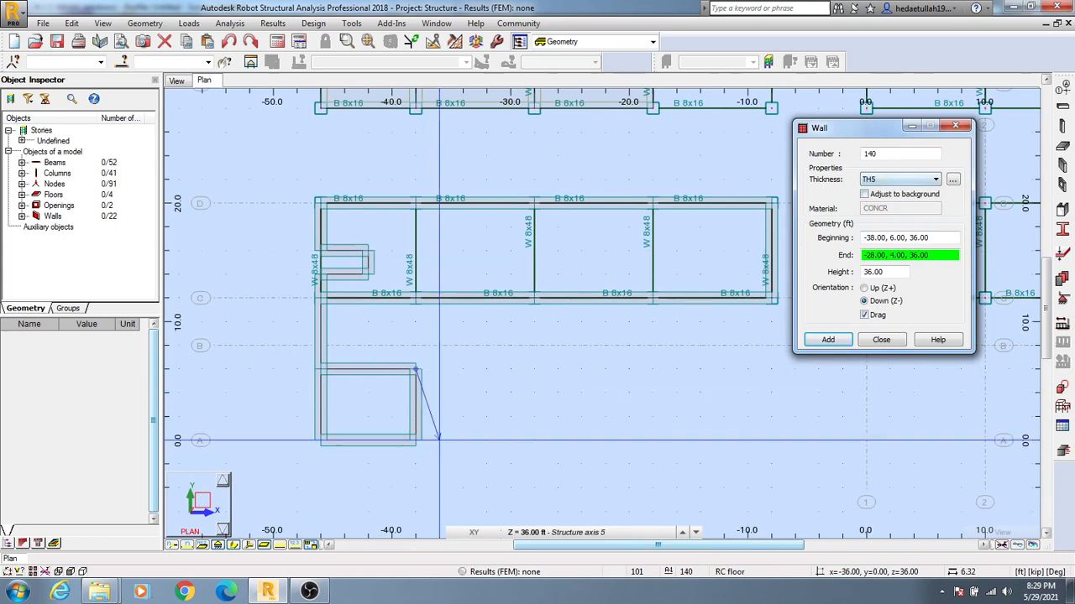
click(827, 339)
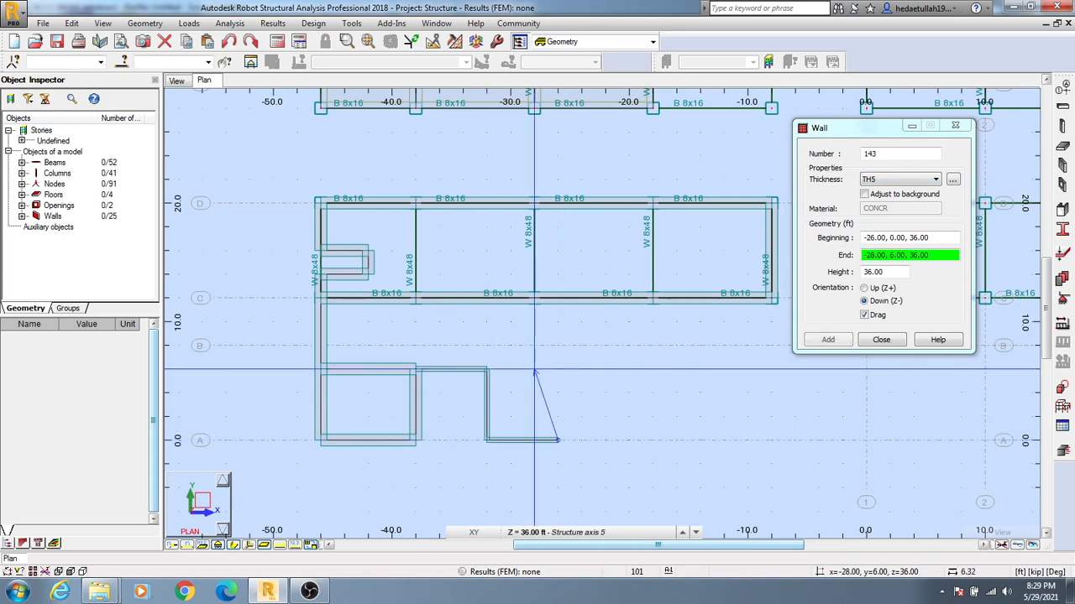
click(827, 339)
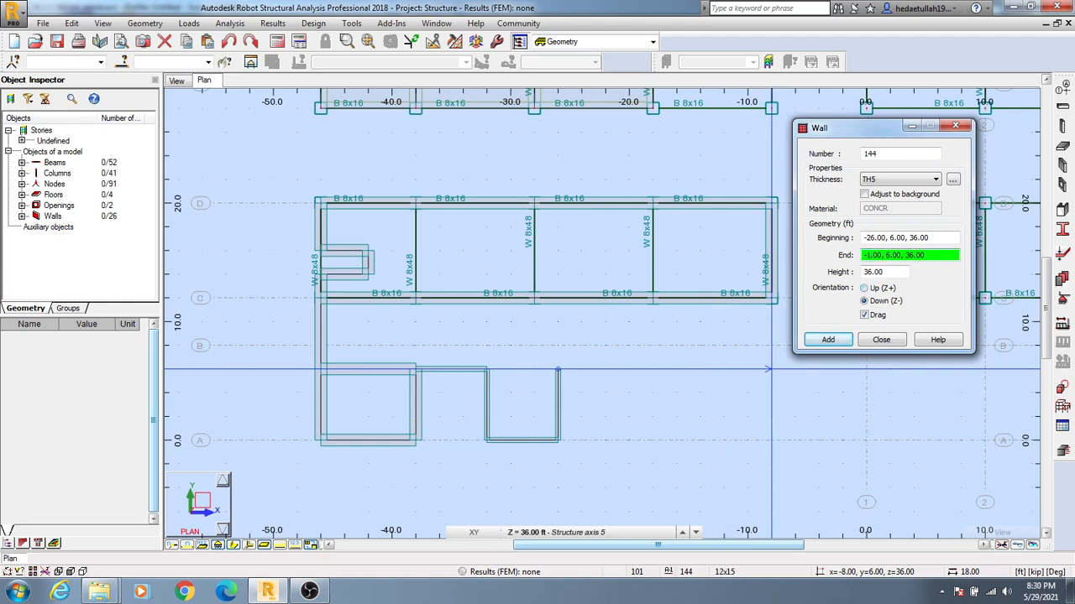
Add a TH5 wall ending at -10.00, 6.00, 36.00 via typed End coordinates
click(828, 339)
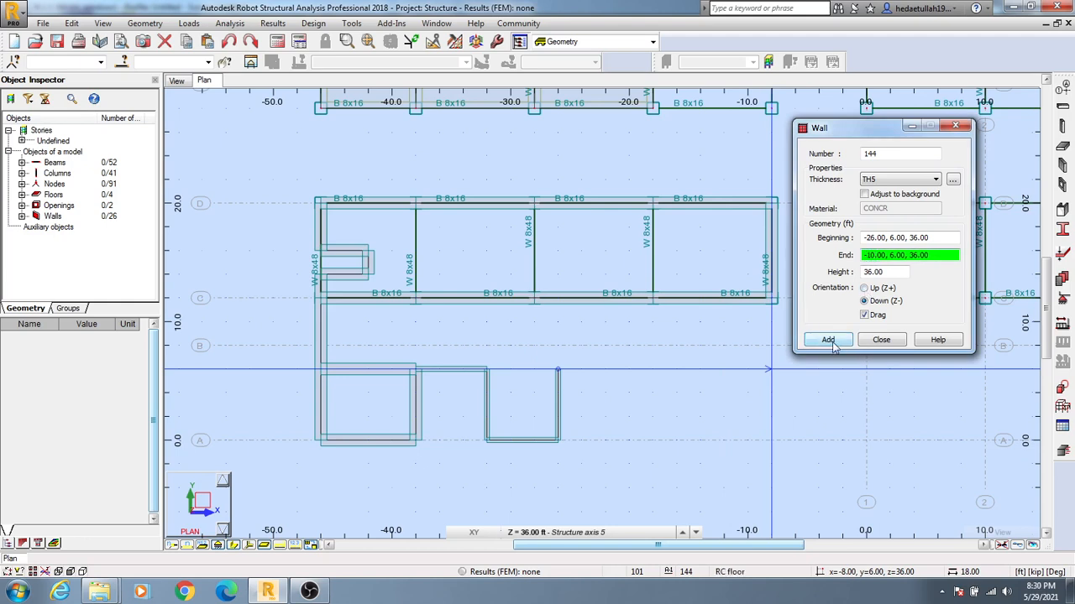
click(828, 339)
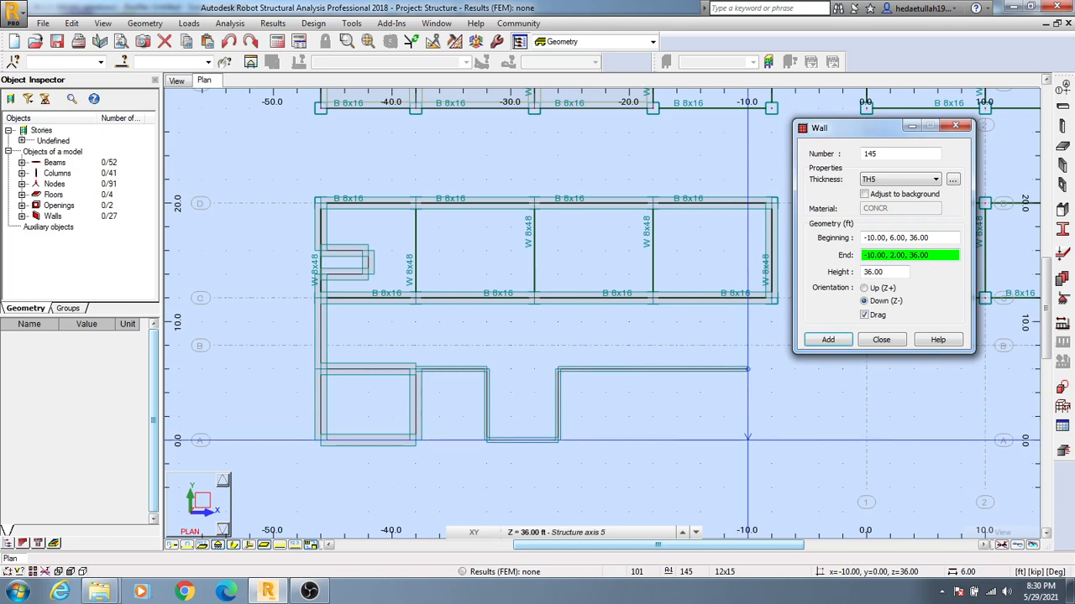